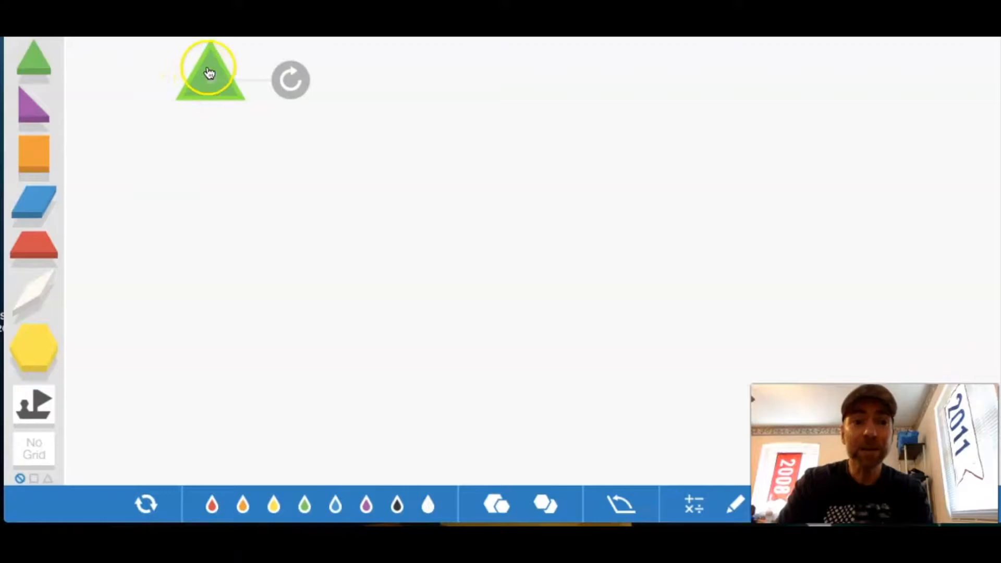
Step: Place two green triangles, rotate one 180°, and snap them into a rhombus
left_click_drag(210, 73, 267, 176)
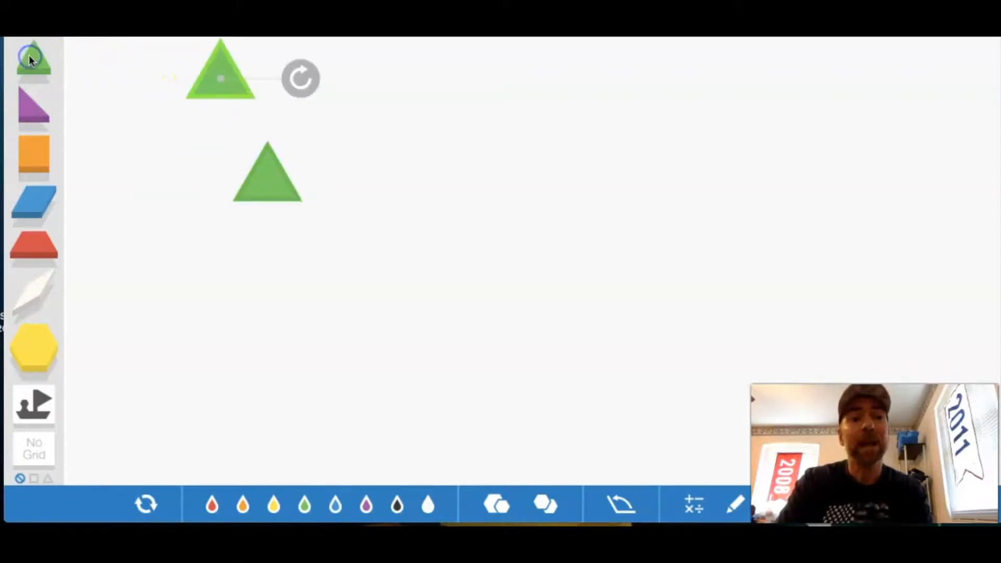
left_click_drag(220, 71, 438, 173)
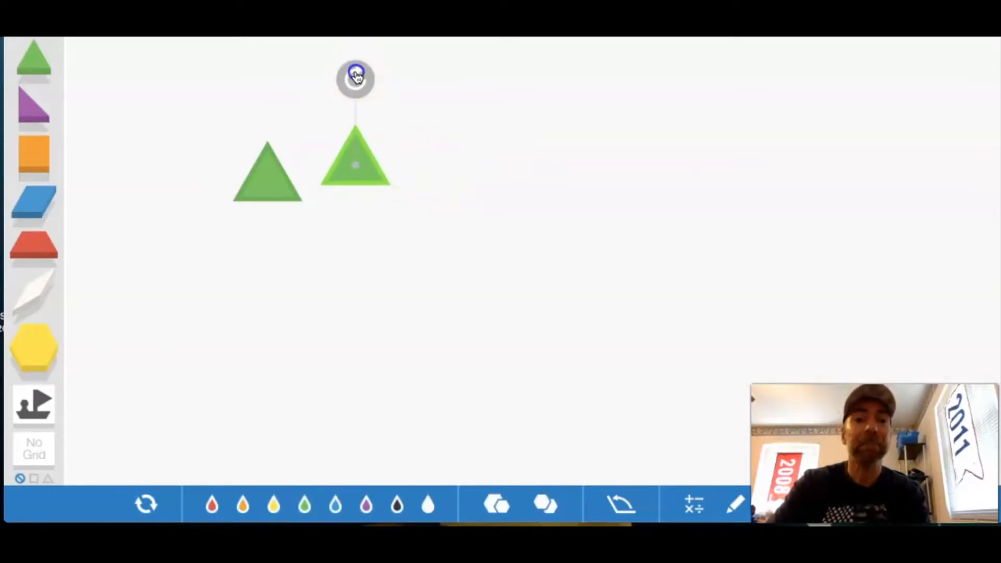
left_click_drag(355, 78, 412, 130)
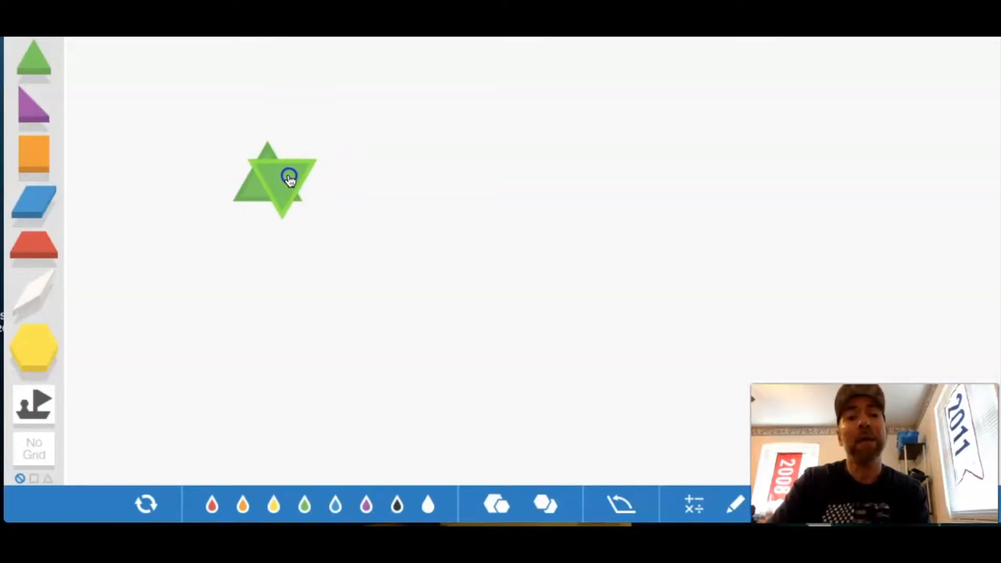
left_click_drag(287, 191, 355, 223)
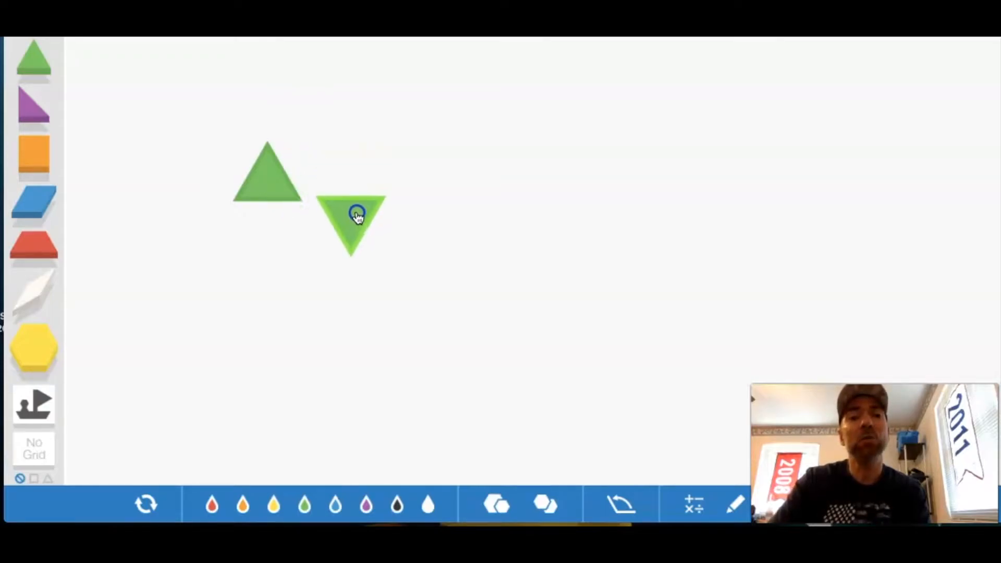
left_click_drag(354, 220, 316, 154)
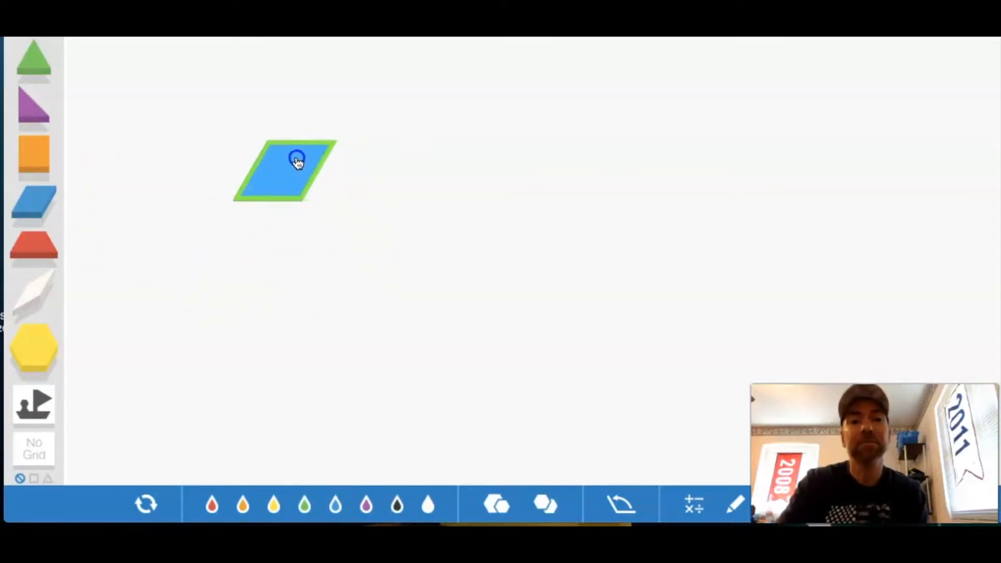
Step: Line up a blue rhombus directly beneath the green triangle pair
left_click_drag(284, 169, 367, 240)
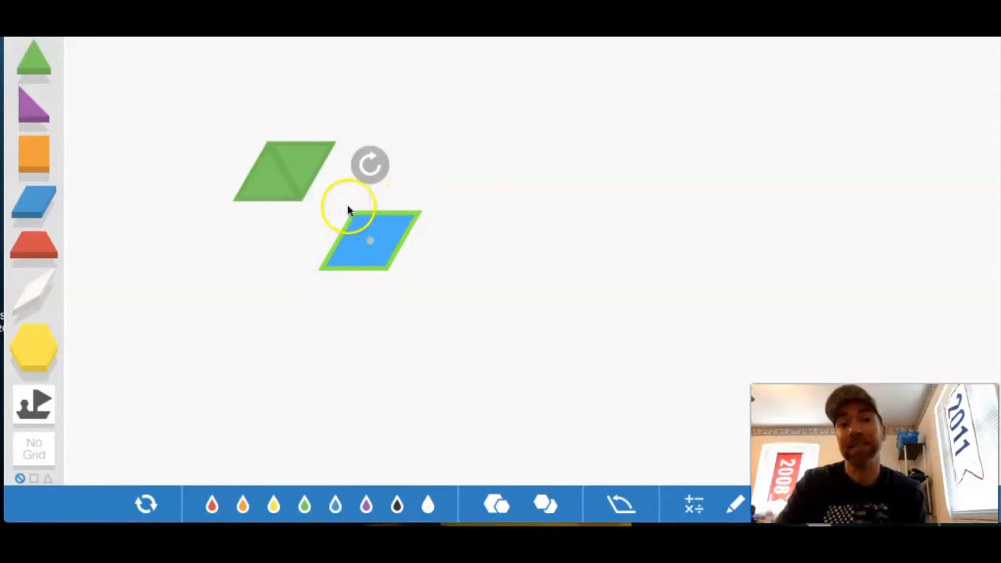
left_click_drag(371, 240, 282, 238)
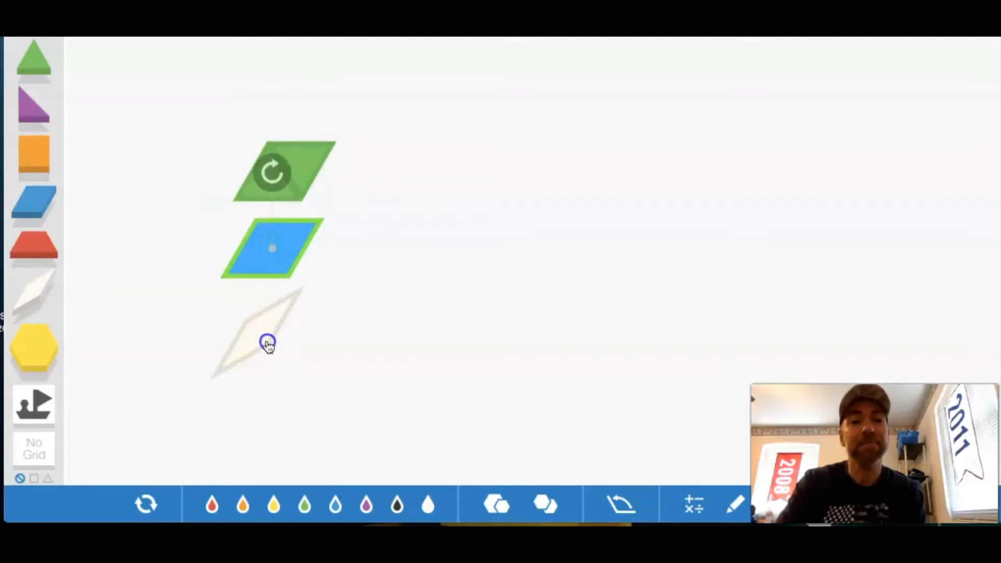
Step: Start over, then snap an orange square against the red trapezoid's slanted edge
left_click(146, 504)
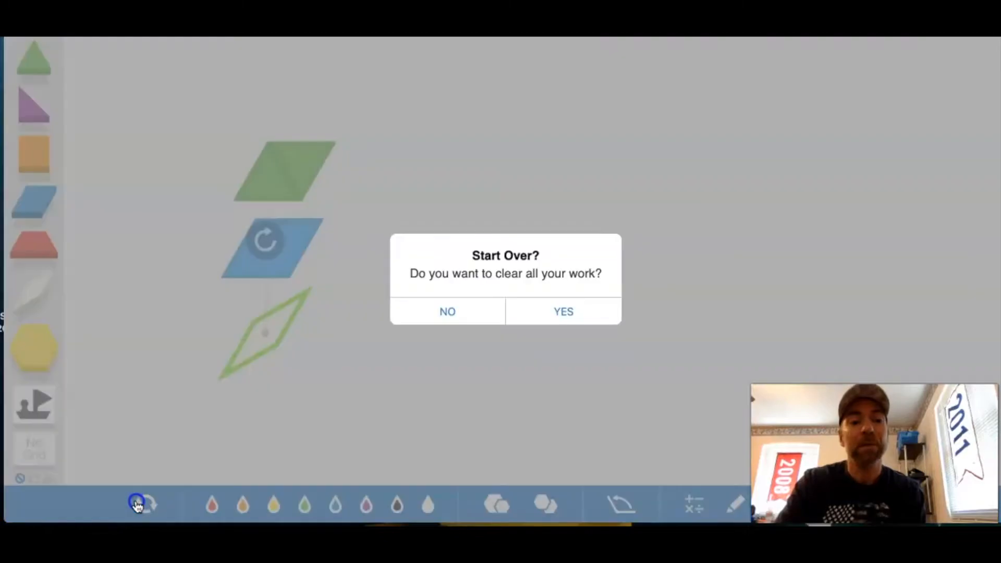
left_click(562, 311)
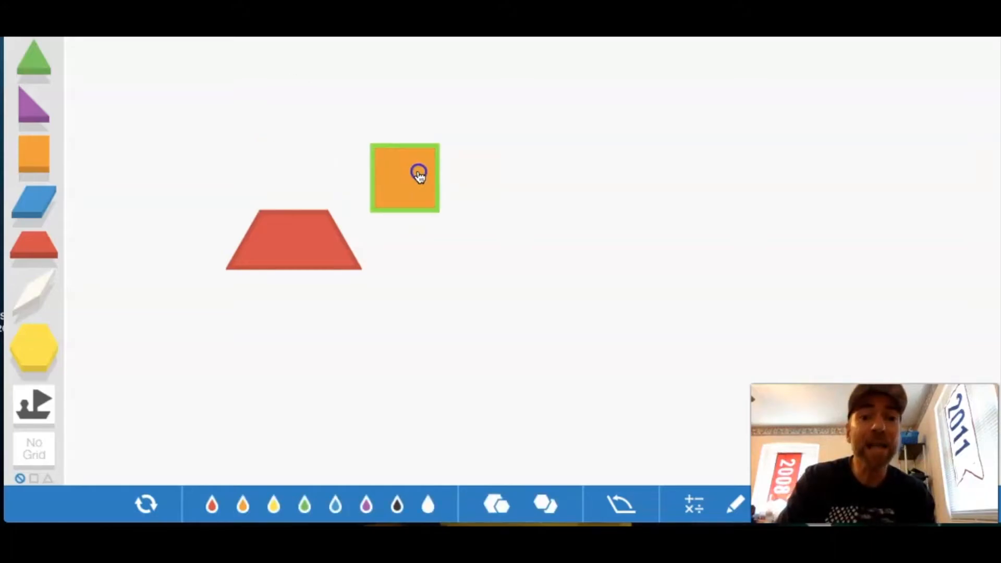
left_click_drag(419, 174, 370, 107)
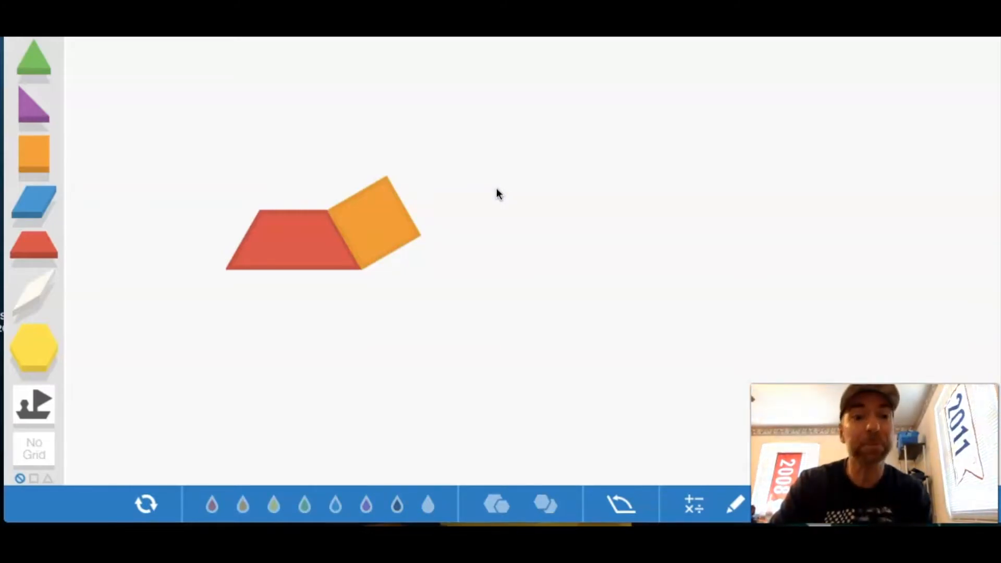
Step: Start over and add a red trapezoid to the board
left_click(145, 503)
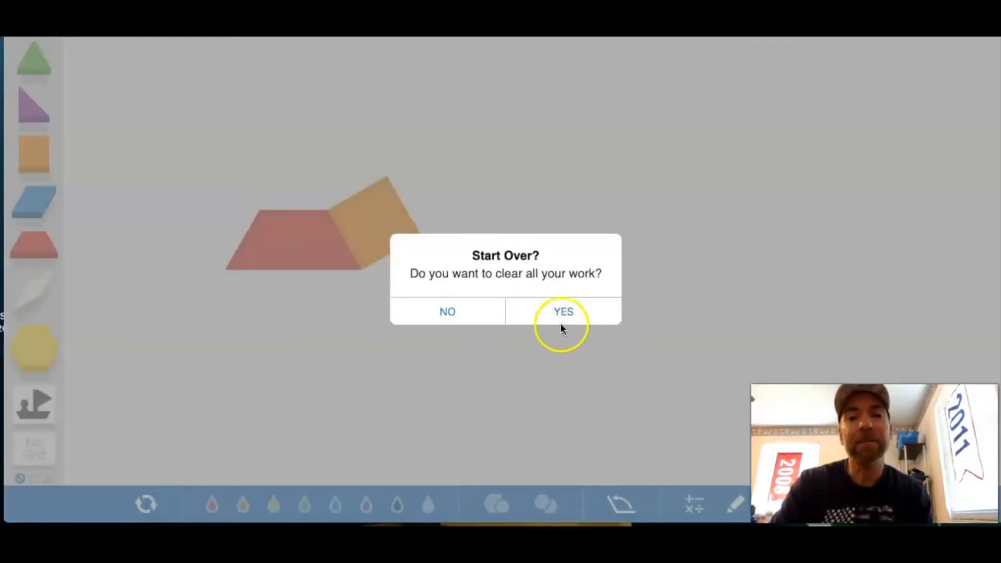
left_click(563, 312)
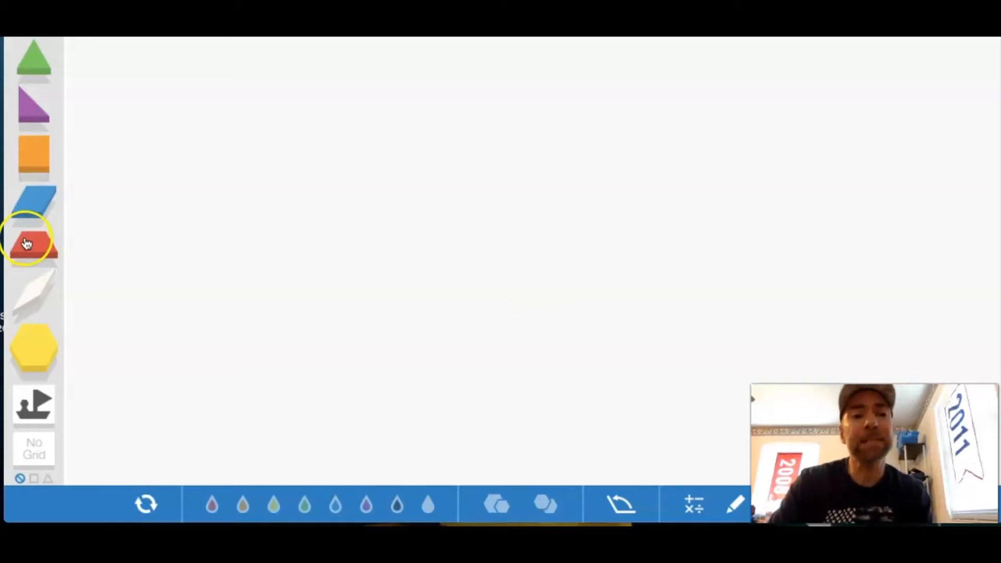
left_click_drag(33, 348, 200, 182)
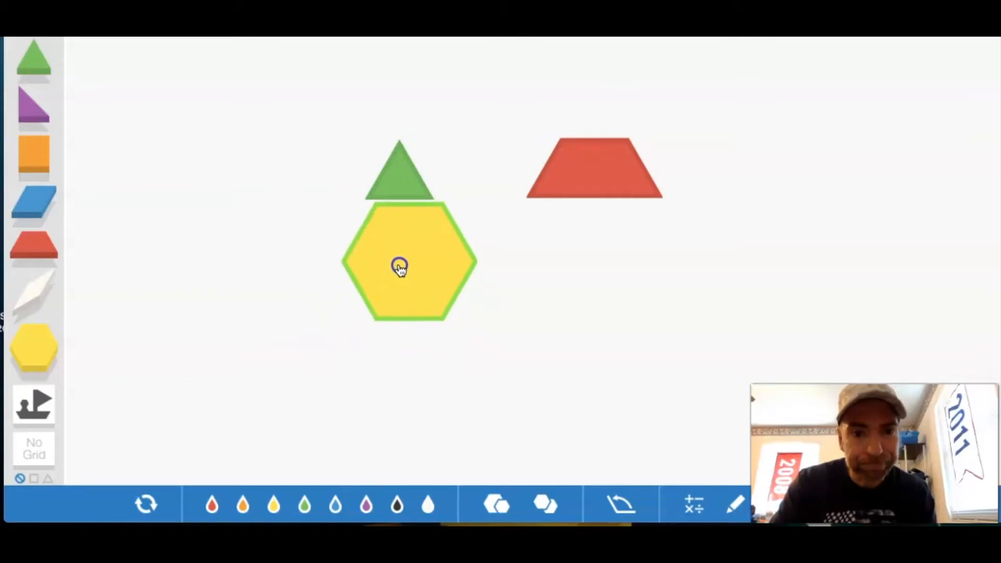
Step: Fit the yellow hexagon under the green triangle and reposition the red trapezoid
left_click_drag(399, 267, 390, 267)
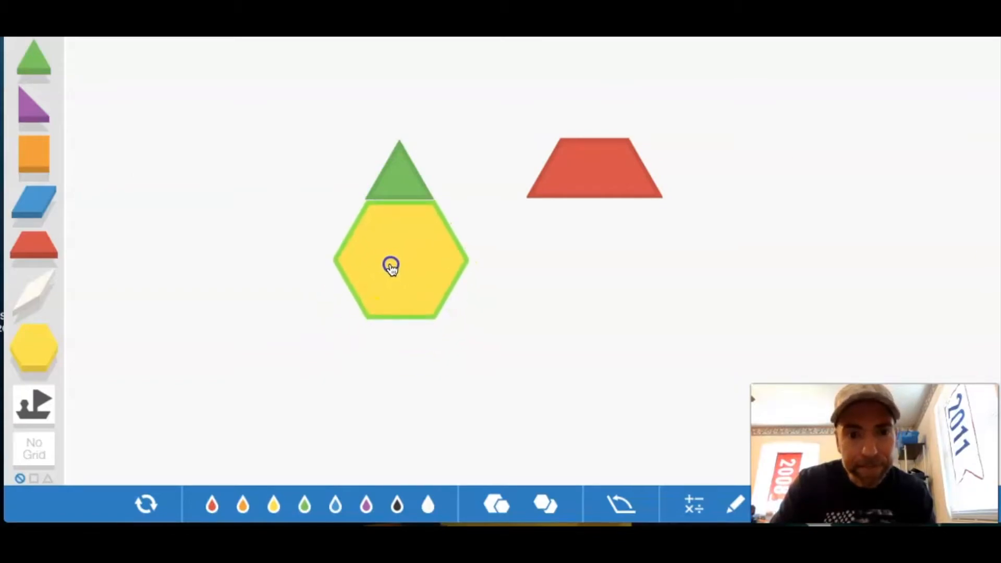
left_click(594, 167)
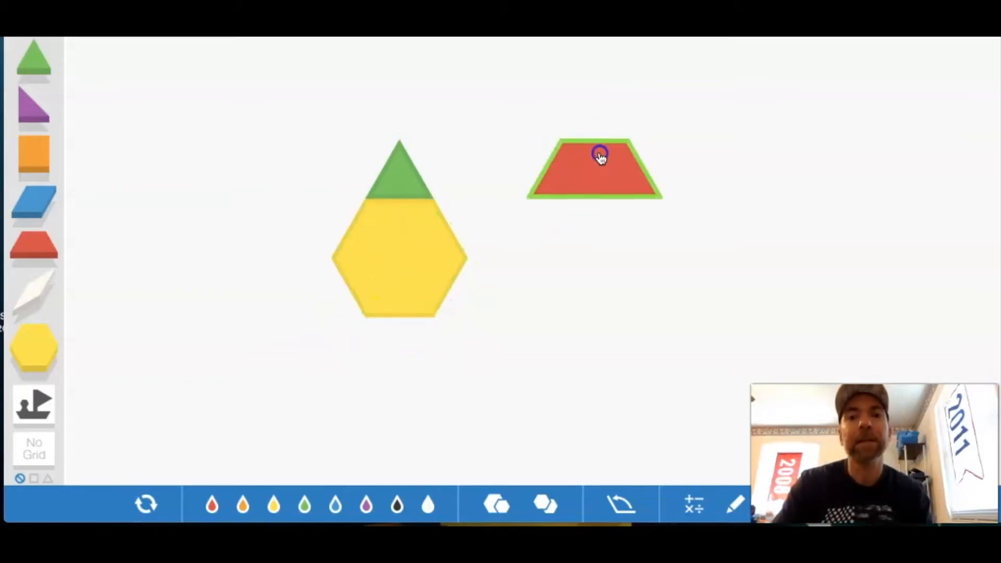
left_click_drag(599, 168, 404, 345)
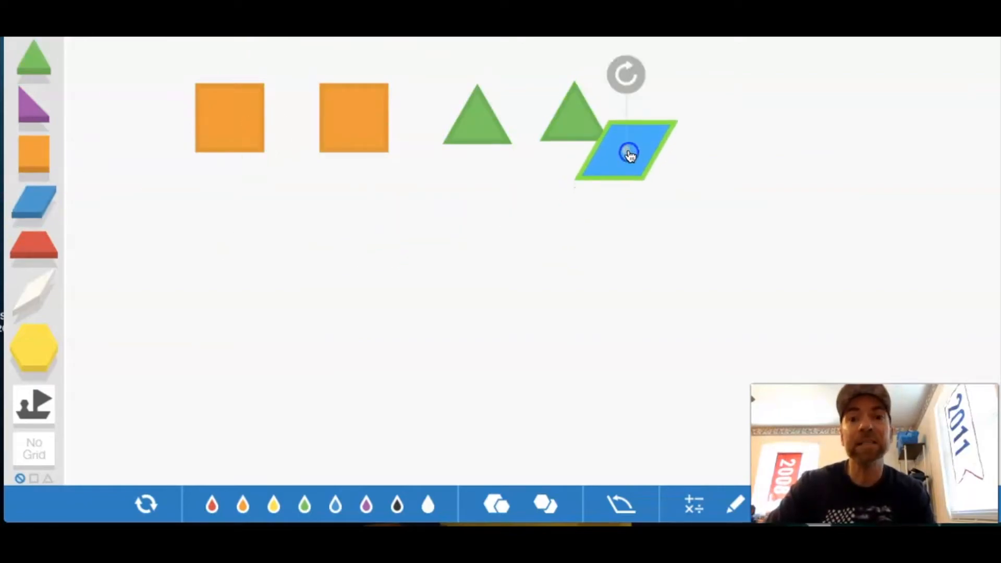
Step: Move the blue rhombus aside and place an orange square as the snake's middle
left_click_drag(629, 150, 709, 121)
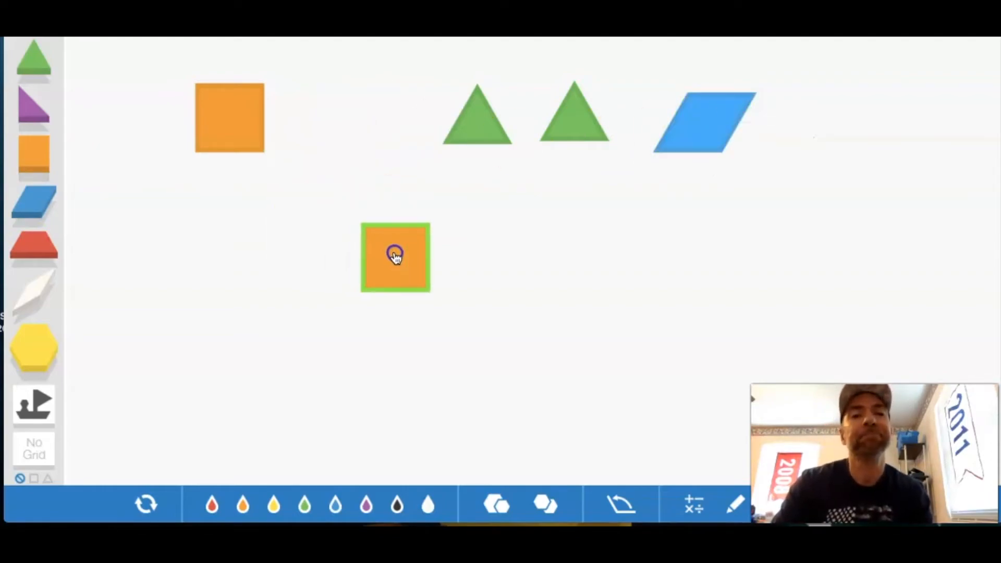
left_click_drag(476, 119, 396, 194)
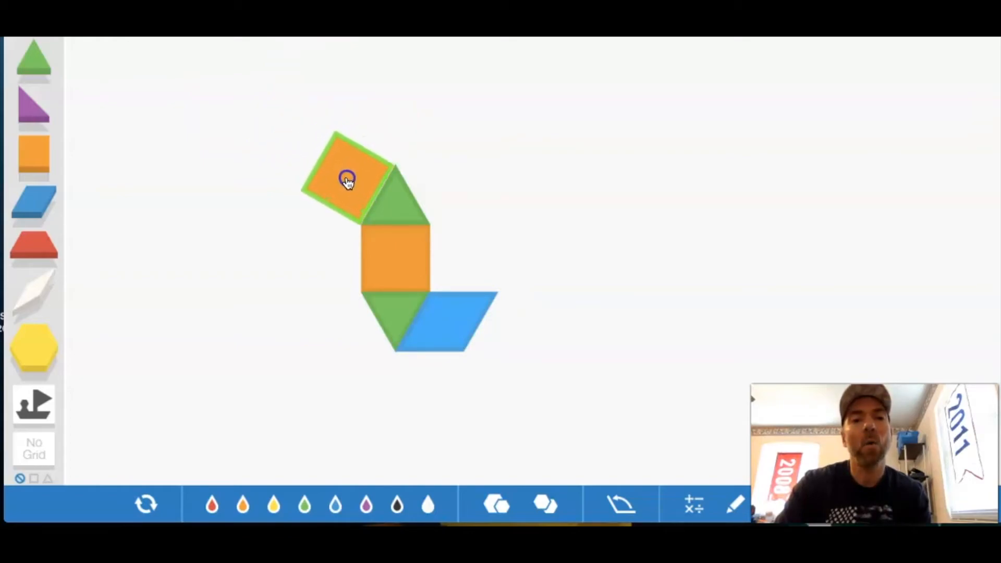
left_click(523, 151)
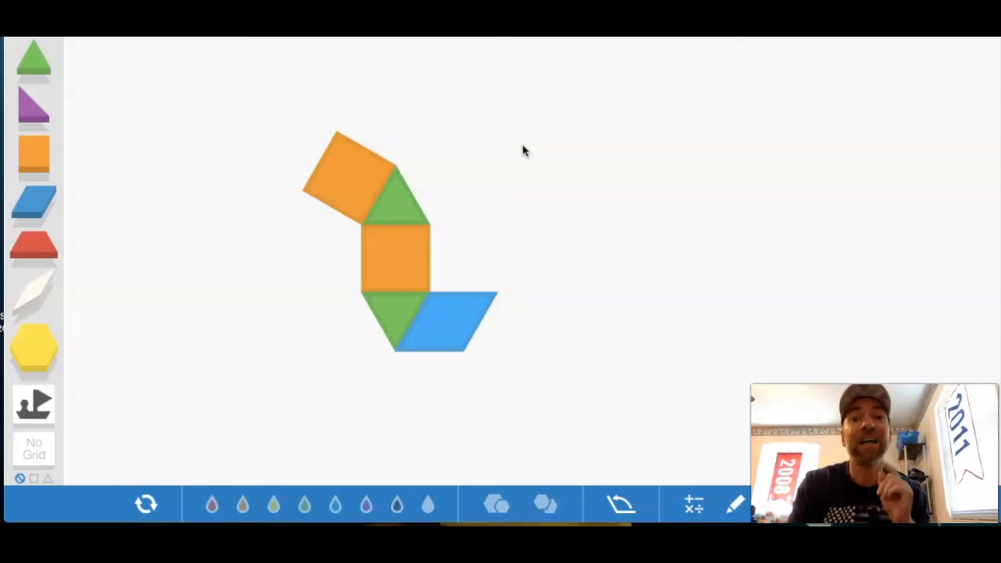
mouse_move(689, 310)
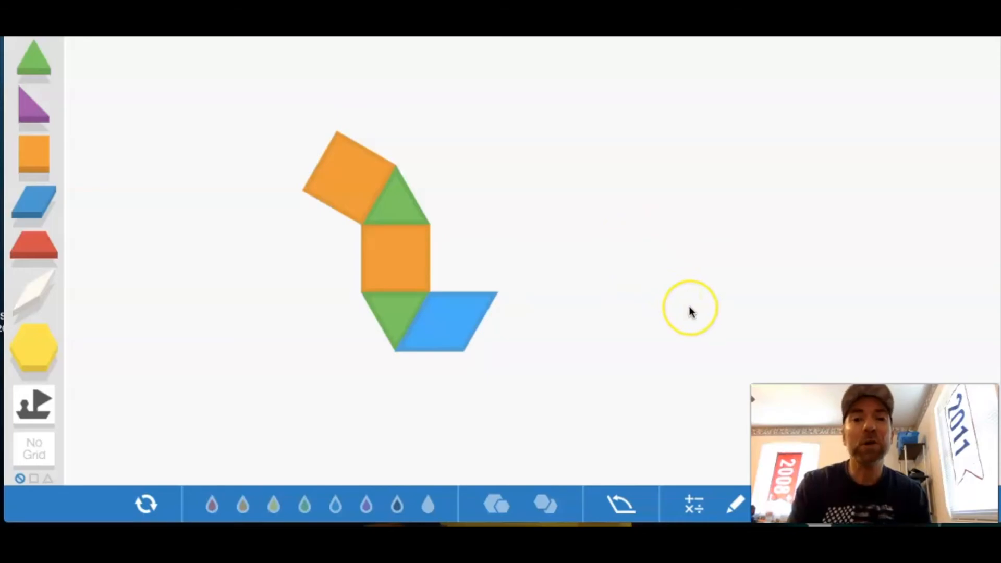